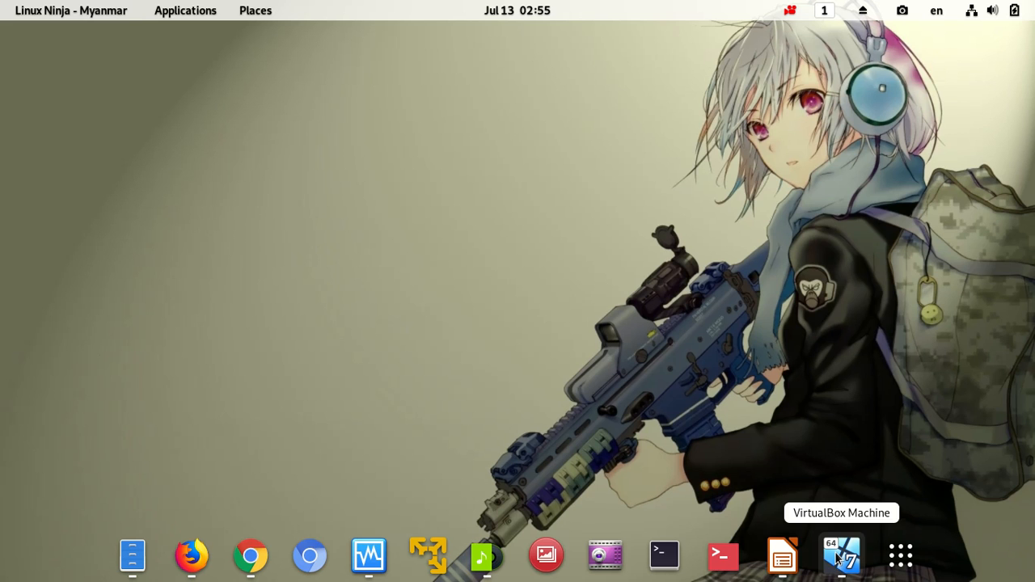
# Switch to the Windows 7 guest and enter 'cmd' in the Run box.
pyautogui.click(842, 556)
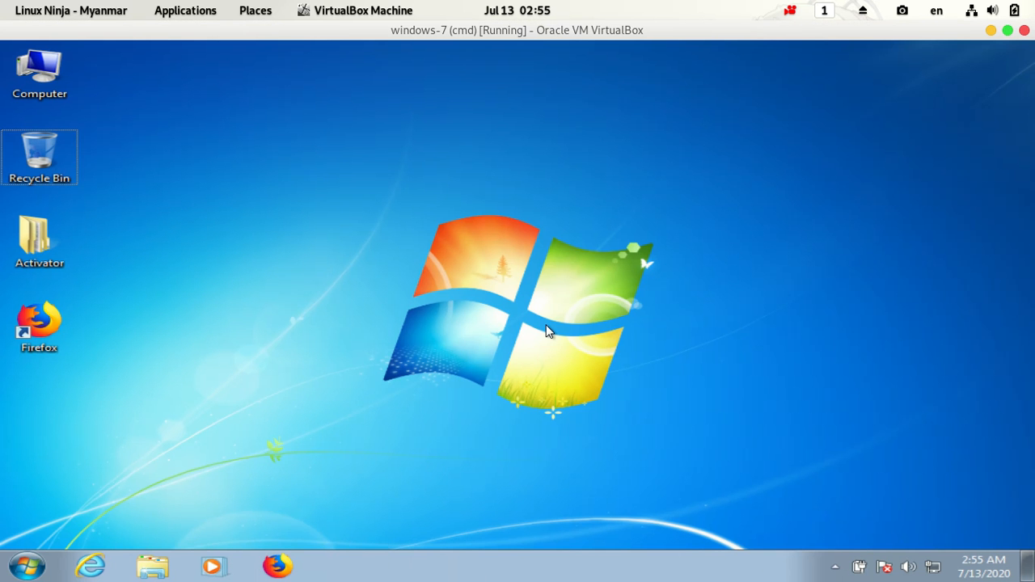
pyautogui.write('cmd')
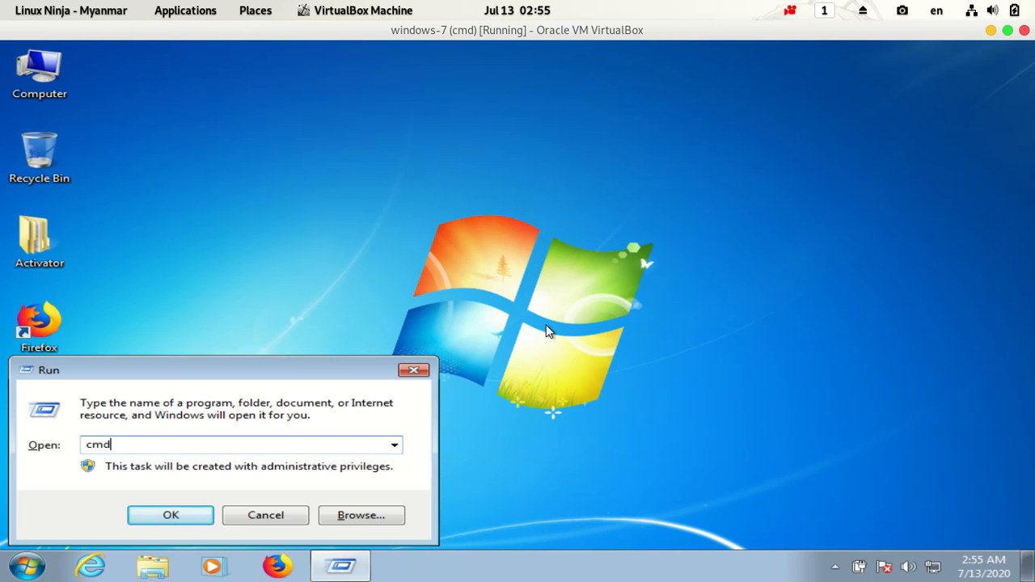
# Launch Command Prompt and run whoami, returning student-pc\student.
pyautogui.click(170, 516)
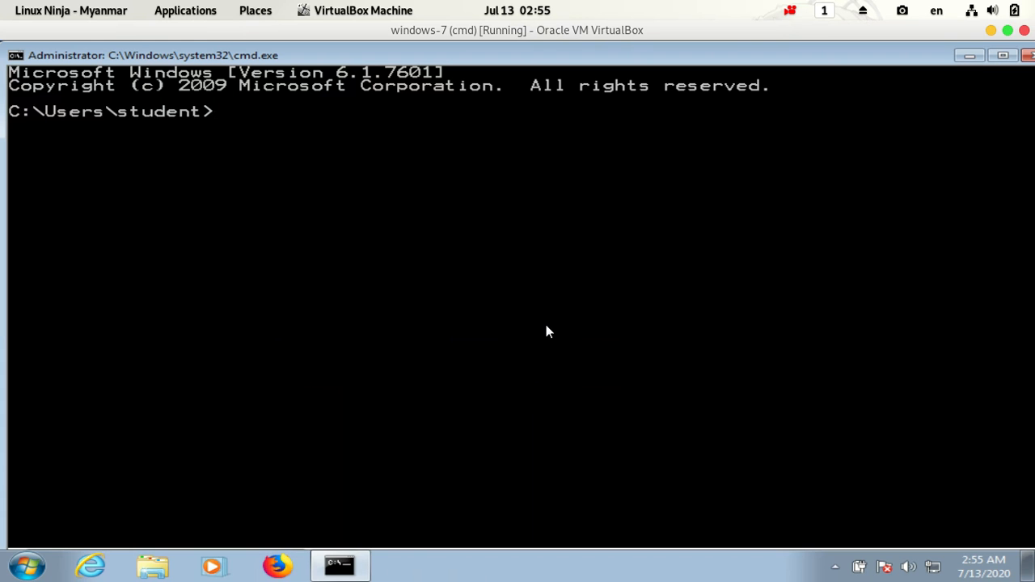
pyautogui.write('whoami')
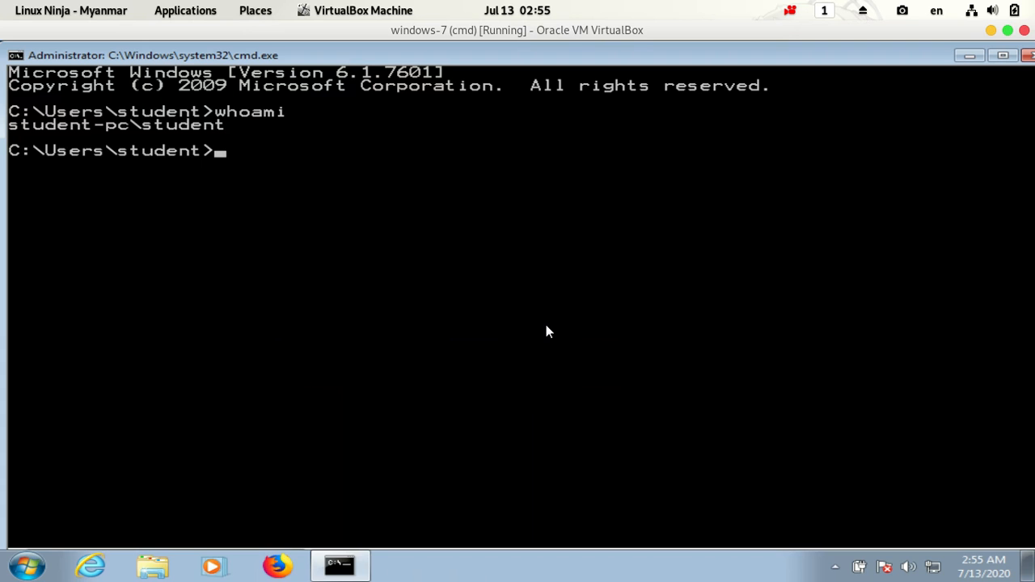
pyautogui.moveTo(213, 134)
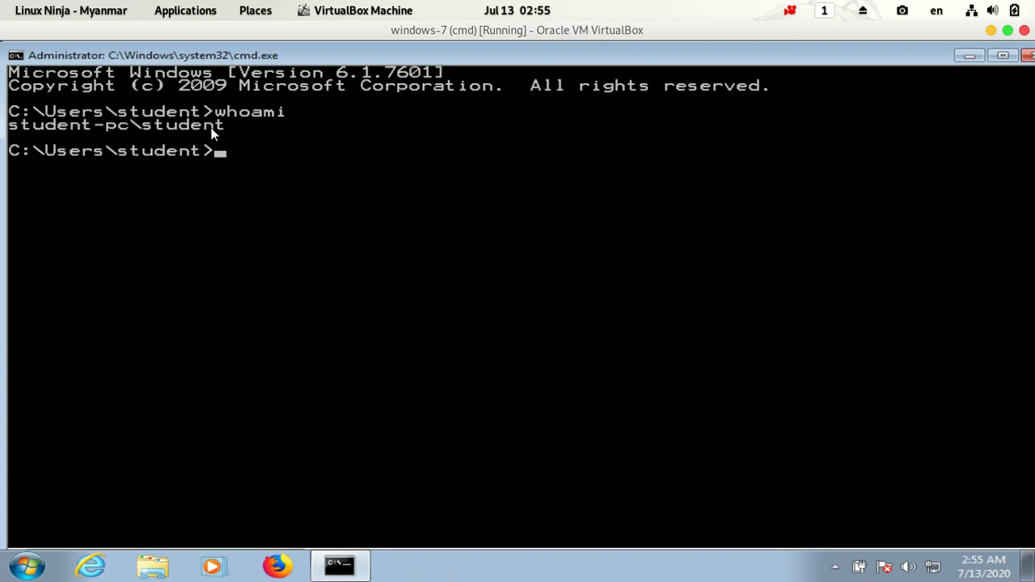
pyautogui.moveTo(145, 134)
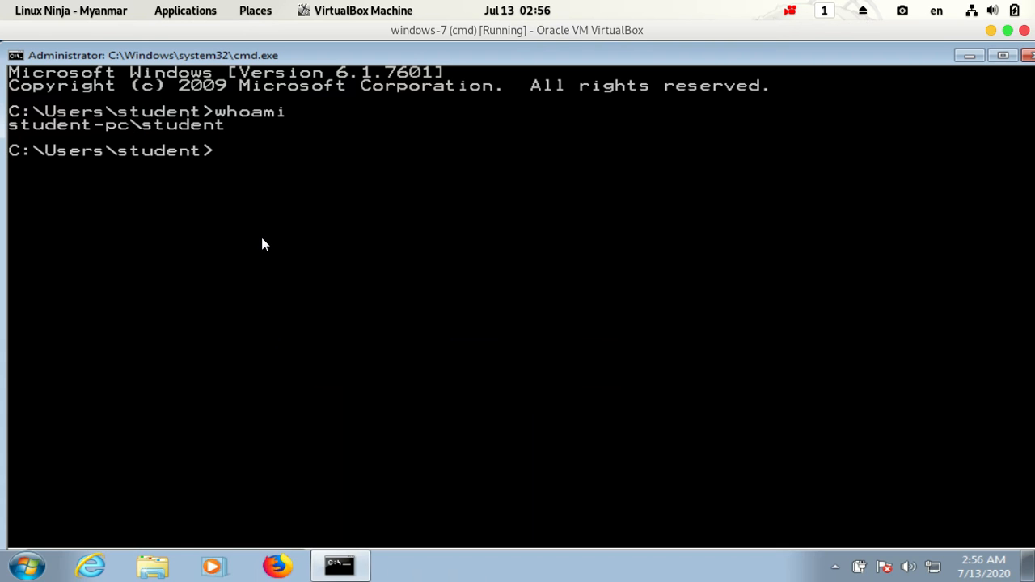
# Run 'echo %username%' to print the user name 'student'.
pyautogui.write('echo')
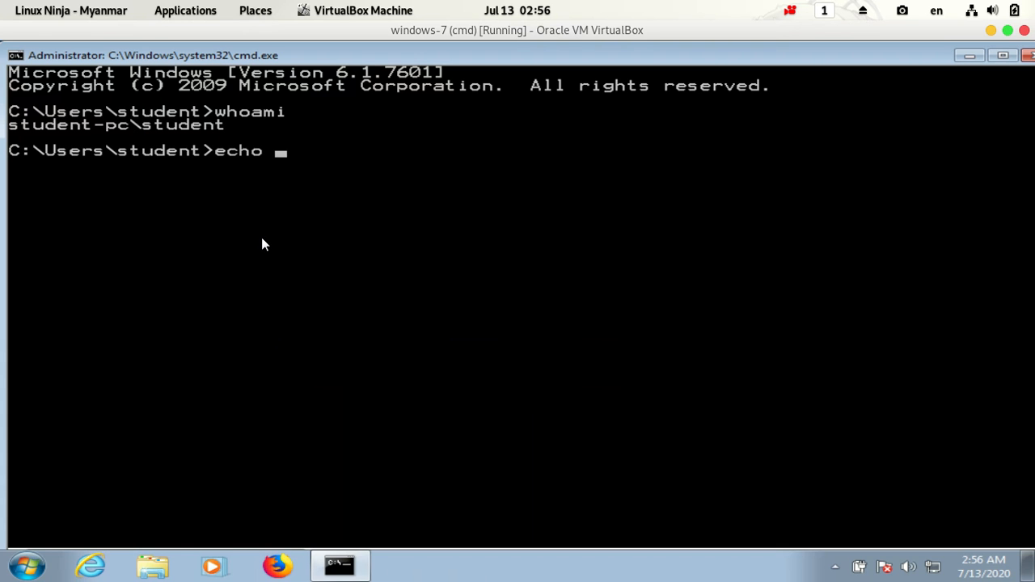
pyautogui.write('%')
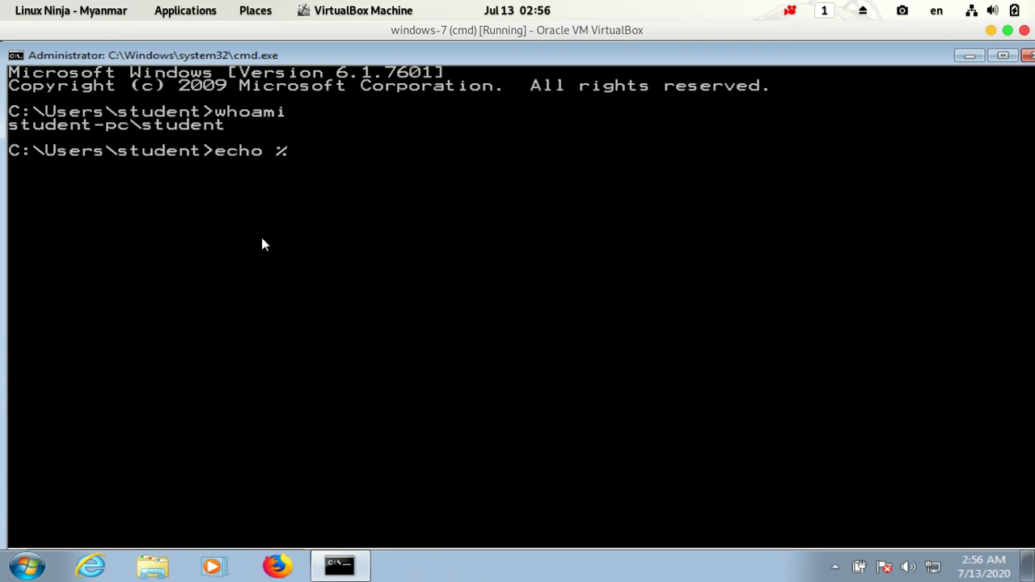
pyautogui.write('username')
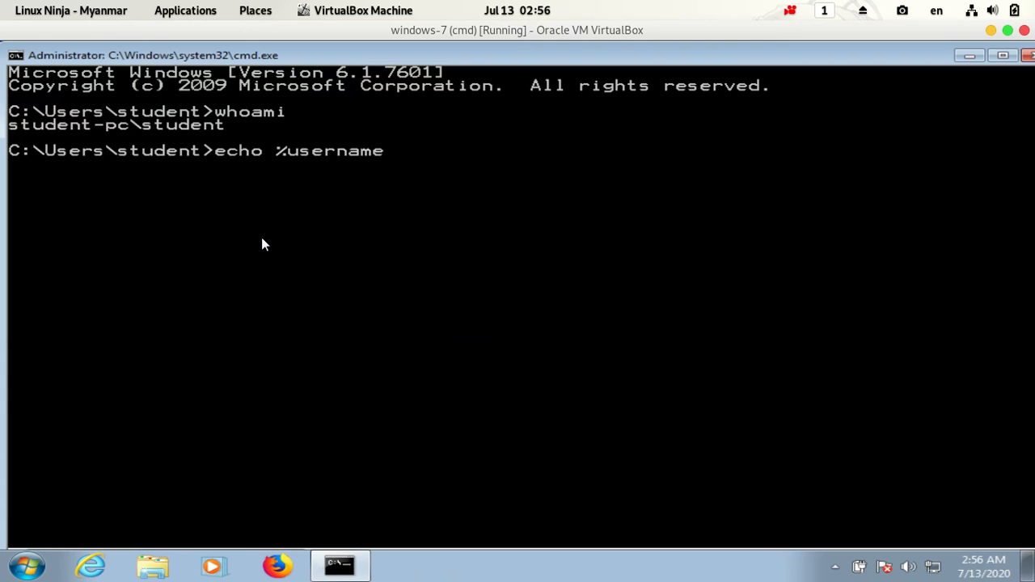
pyautogui.write('%')
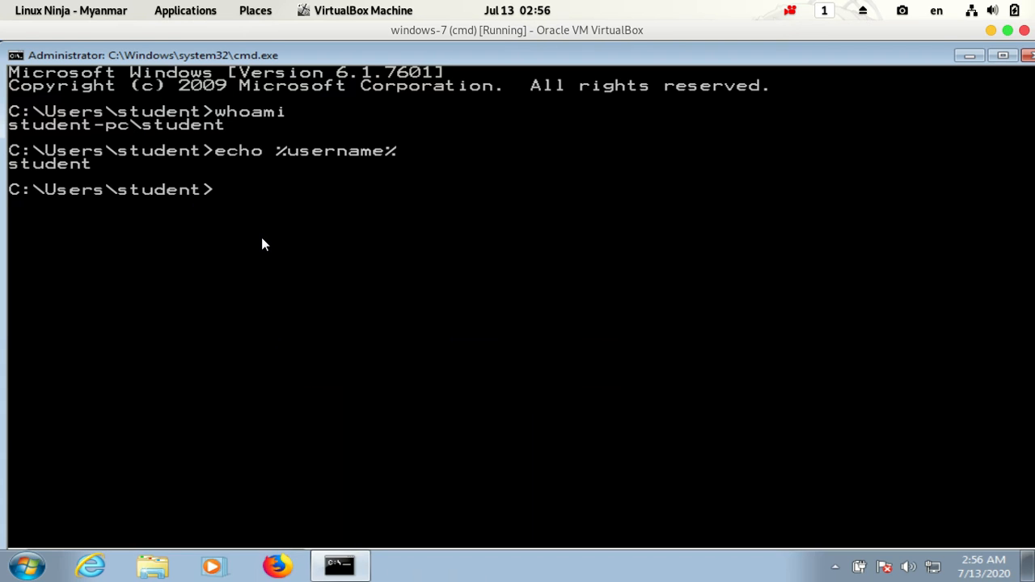
pyautogui.moveTo(65, 164)
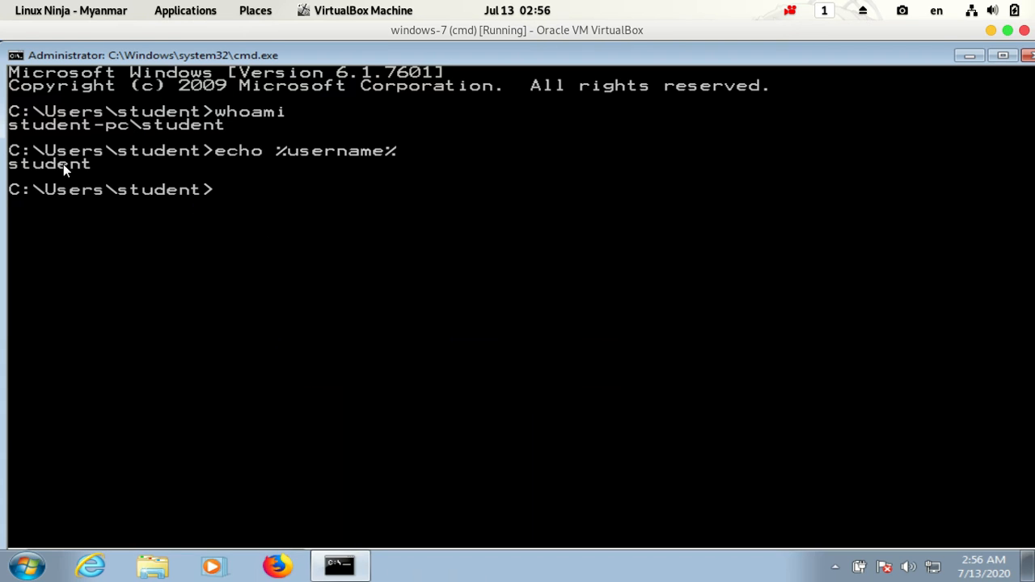
pyautogui.moveTo(336, 270)
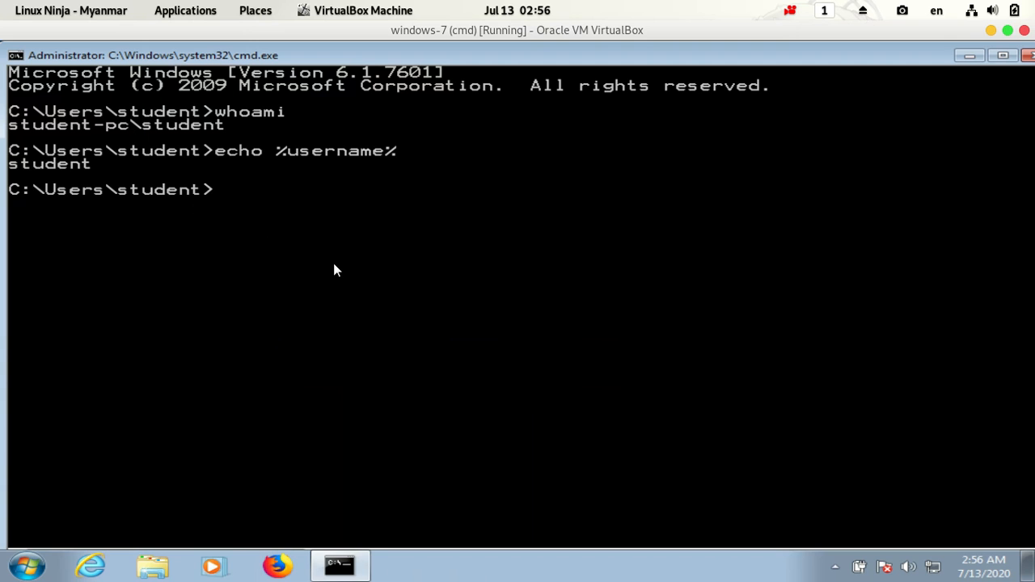
pyautogui.moveTo(358, 286)
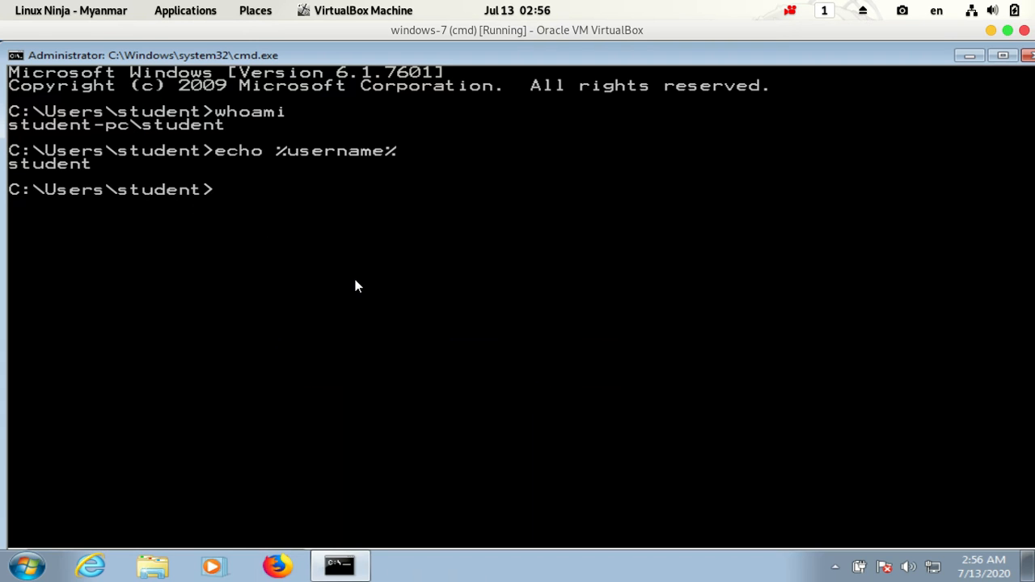
# Run 'query user' to show student active on console plus a disconnected session.
pyautogui.write('query user')
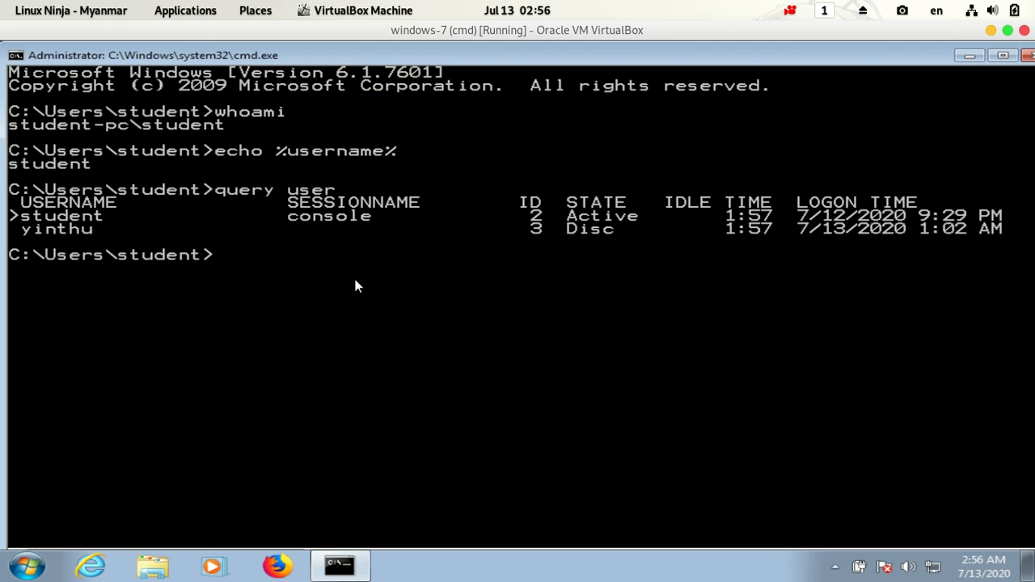
pyautogui.moveTo(190, 239)
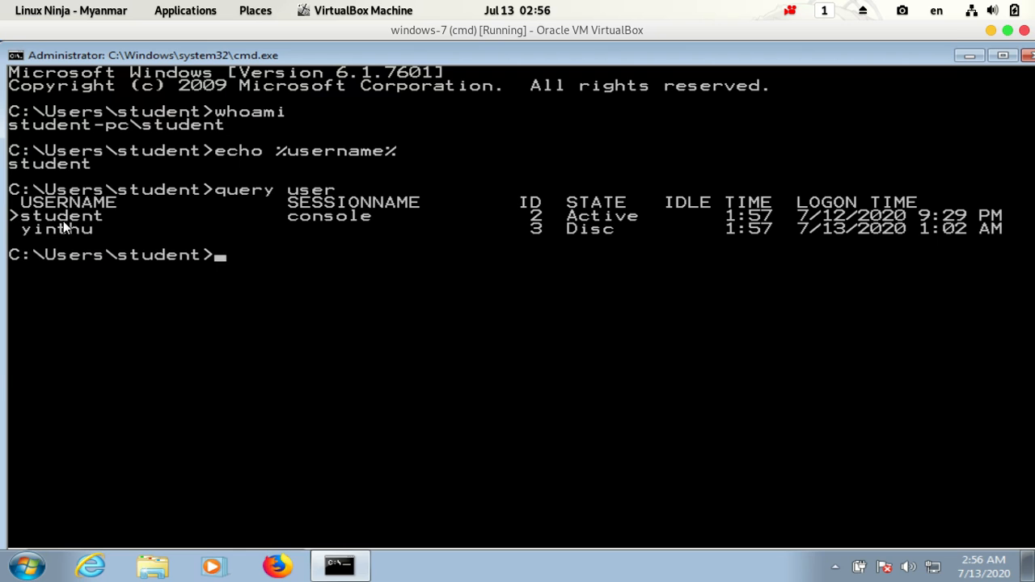
pyautogui.moveTo(87, 235)
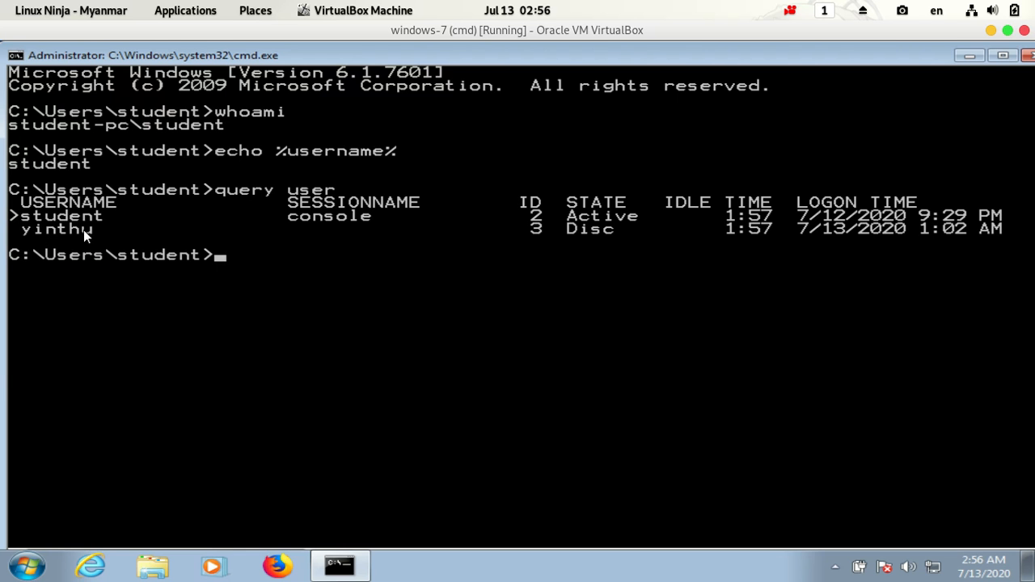
pyautogui.moveTo(93, 234)
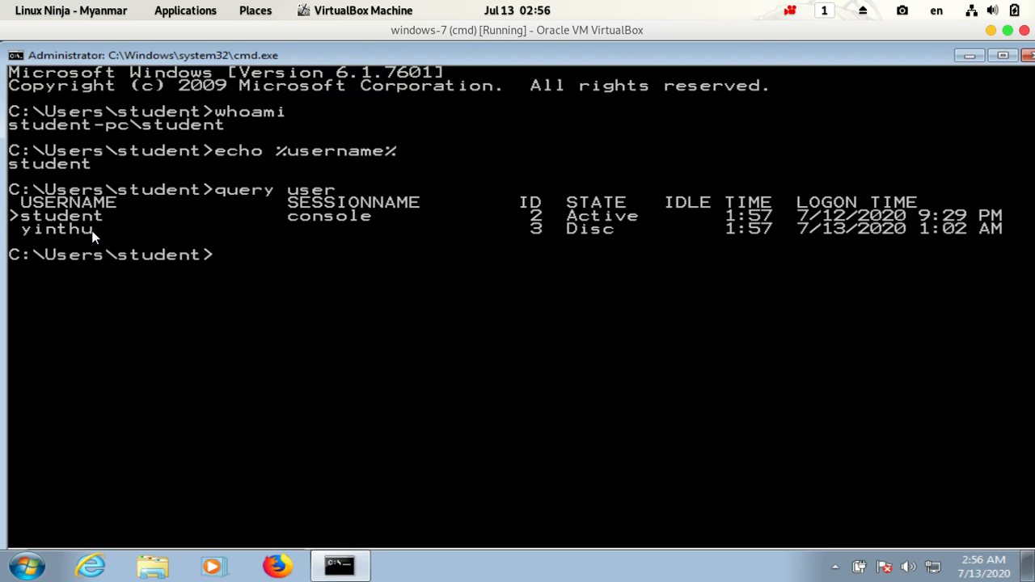
pyautogui.moveTo(69, 221)
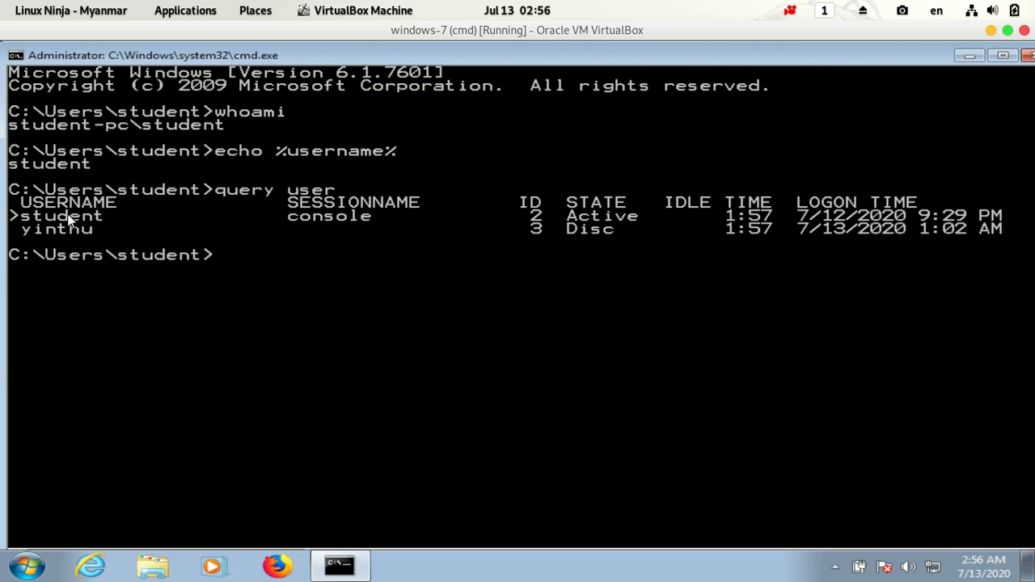
pyautogui.moveTo(73, 234)
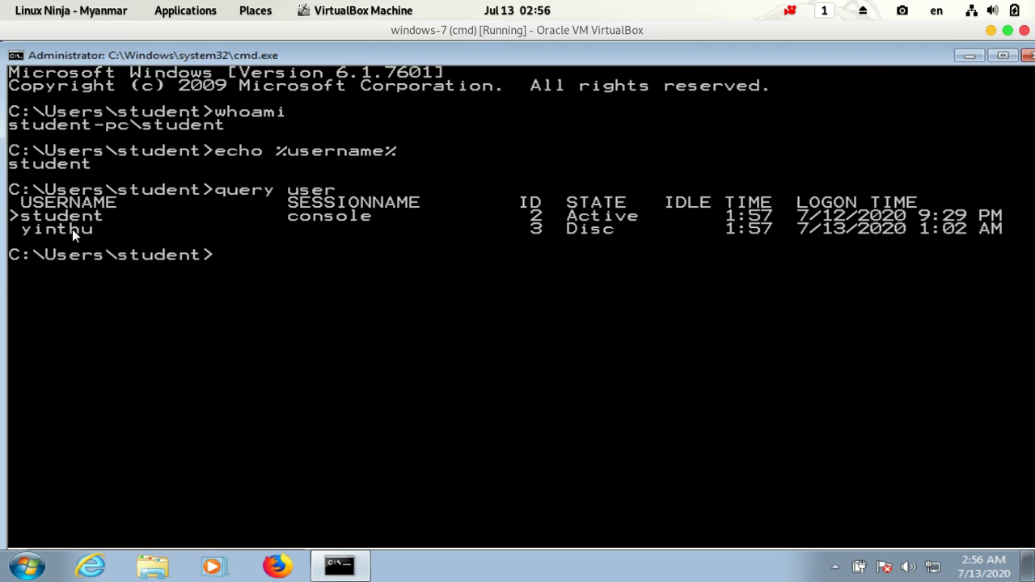
pyautogui.moveTo(102, 234)
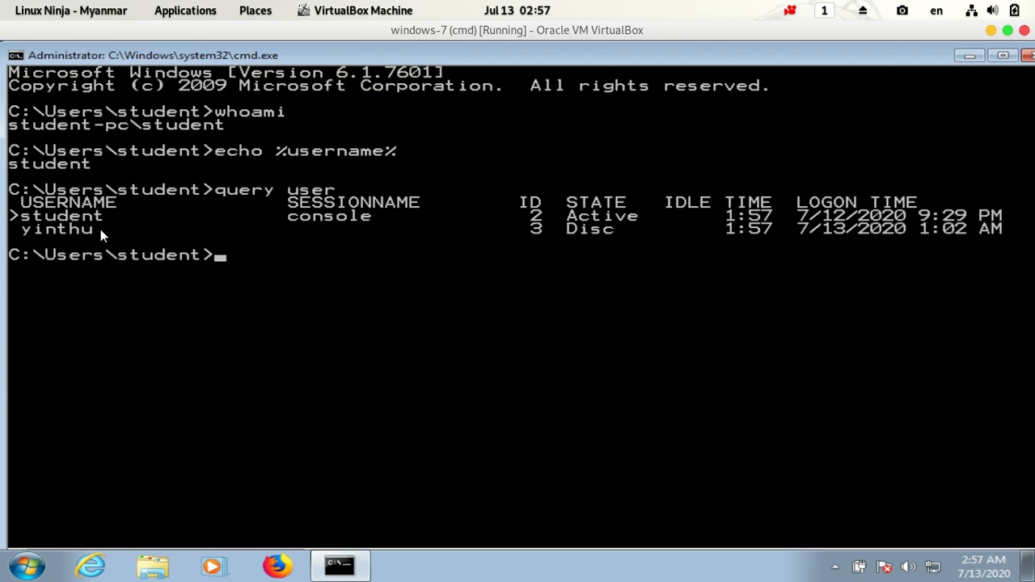
pyautogui.moveTo(67, 231)
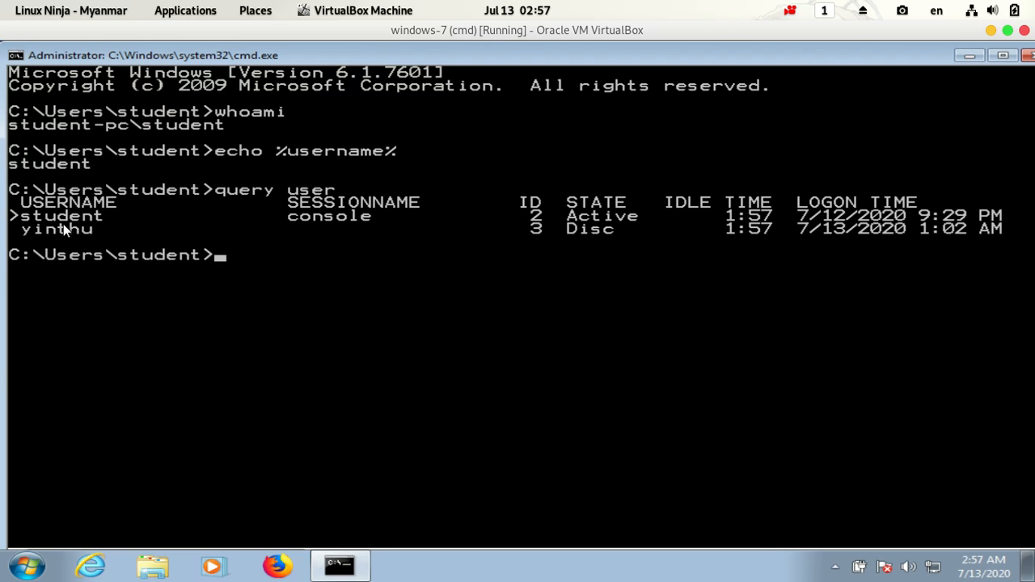
pyautogui.moveTo(645, 220)
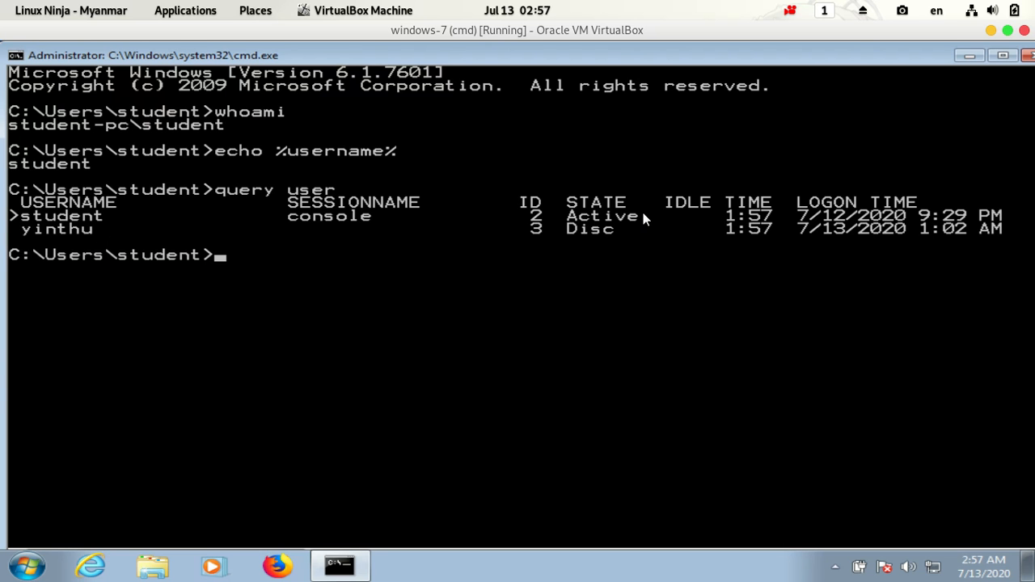
pyautogui.moveTo(54, 240)
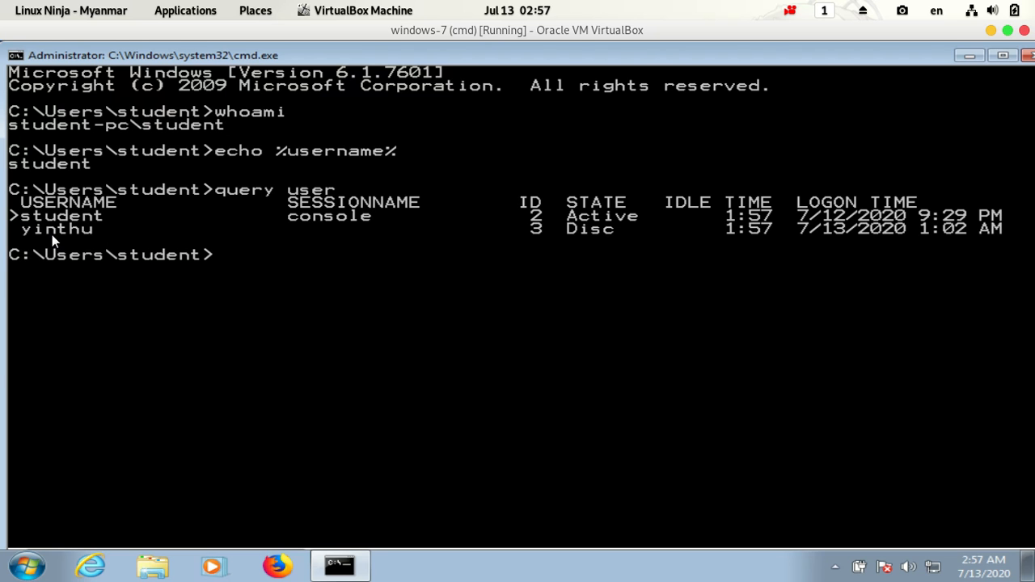
pyautogui.moveTo(488, 279)
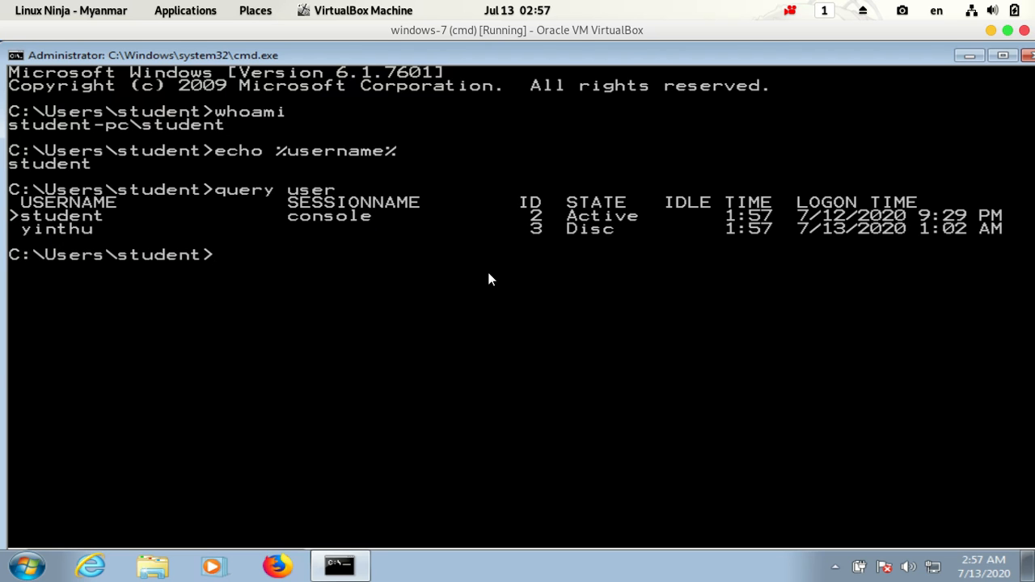